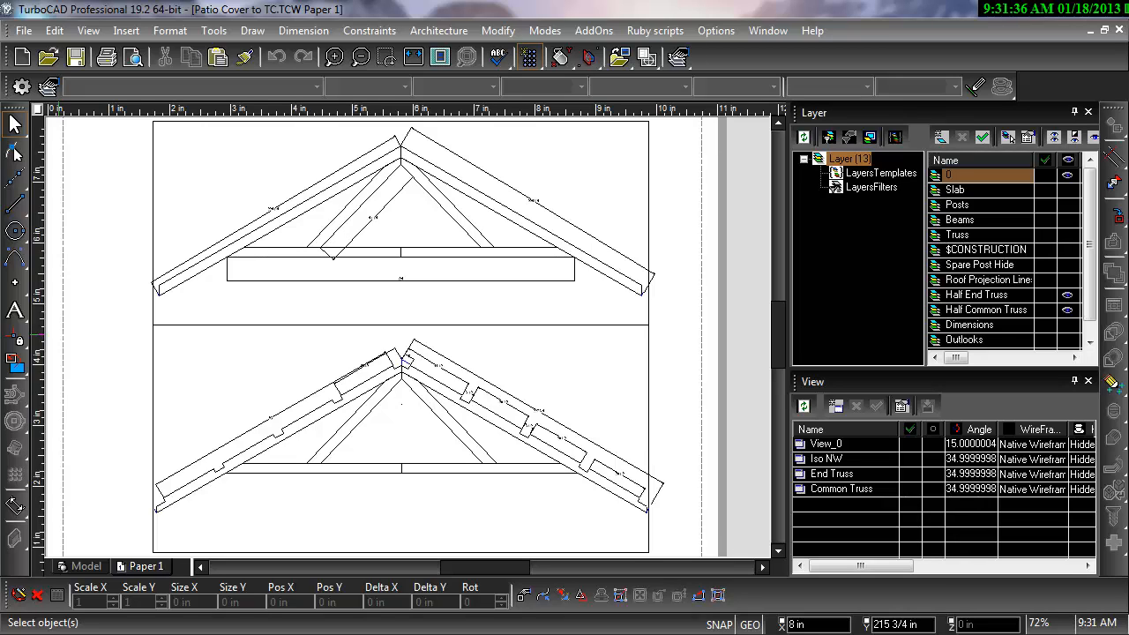
{"action": "mouse_move", "coordinate": [466, 374]}
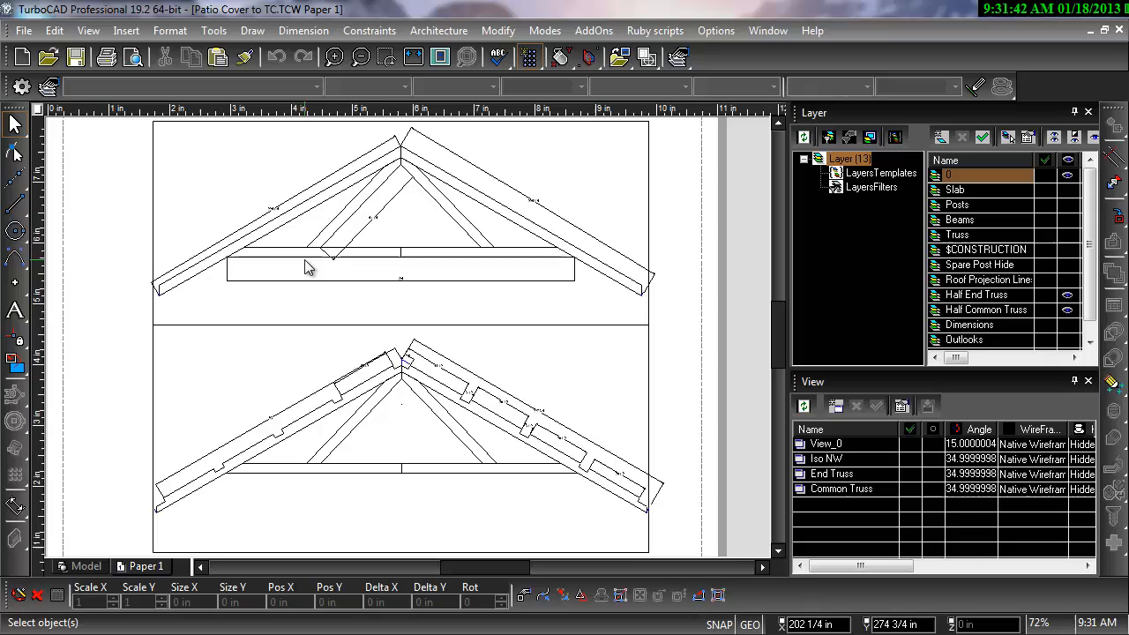
{"action": "mouse_move", "coordinate": [293, 244]}
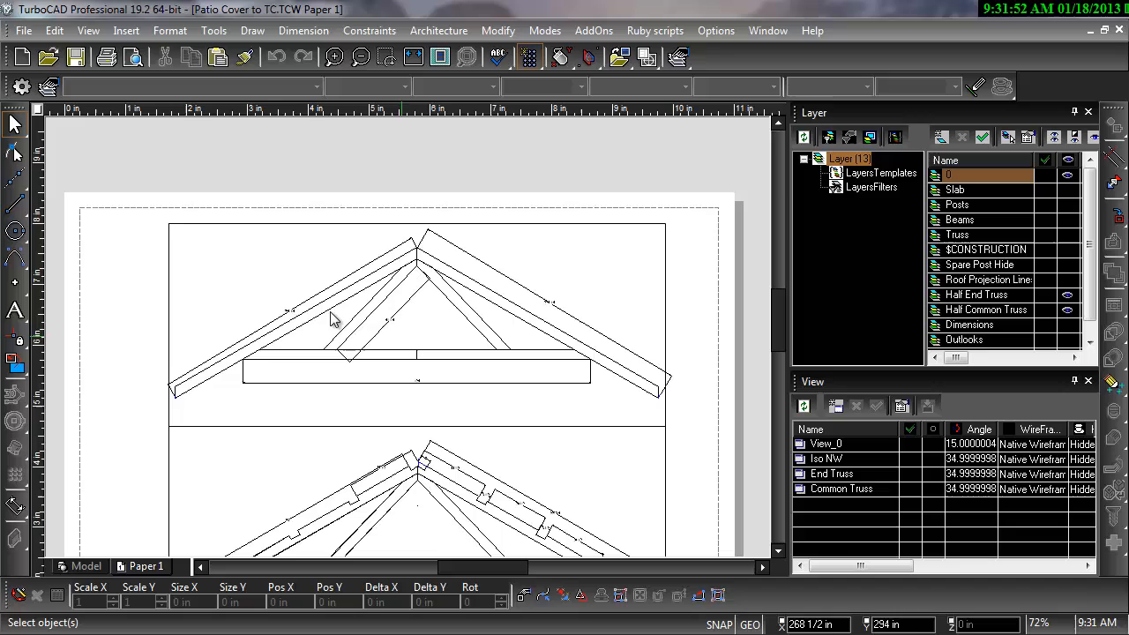
Select the upper truss viewport and pick two direction points along the left rafter
{"action": "left_click", "coordinate": [335, 317]}
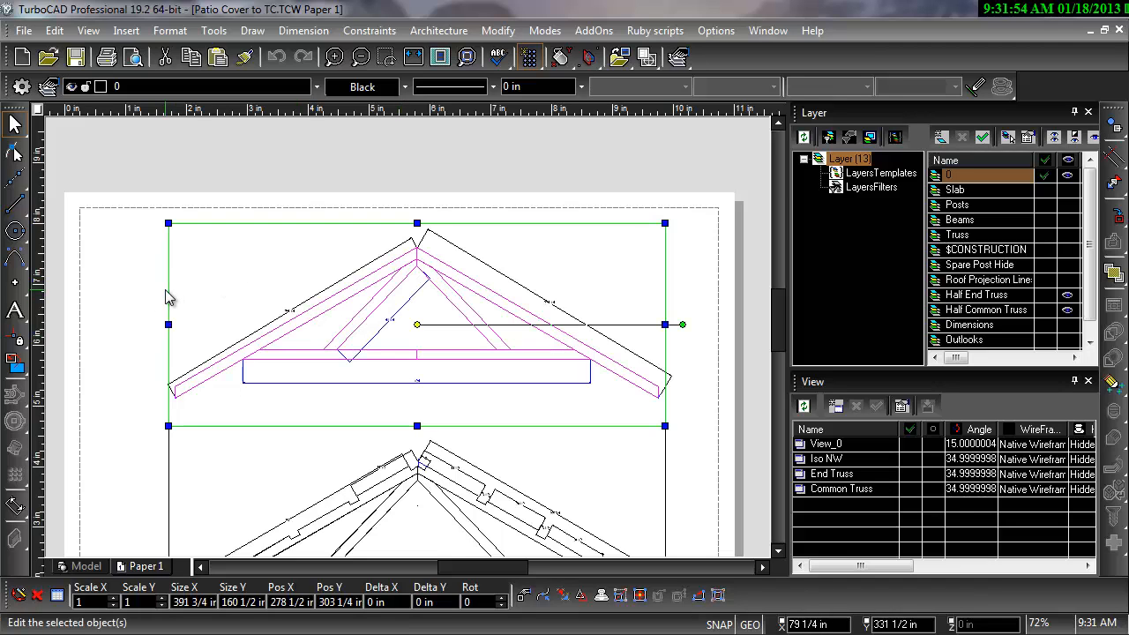
{"action": "mouse_move", "coordinate": [339, 406]}
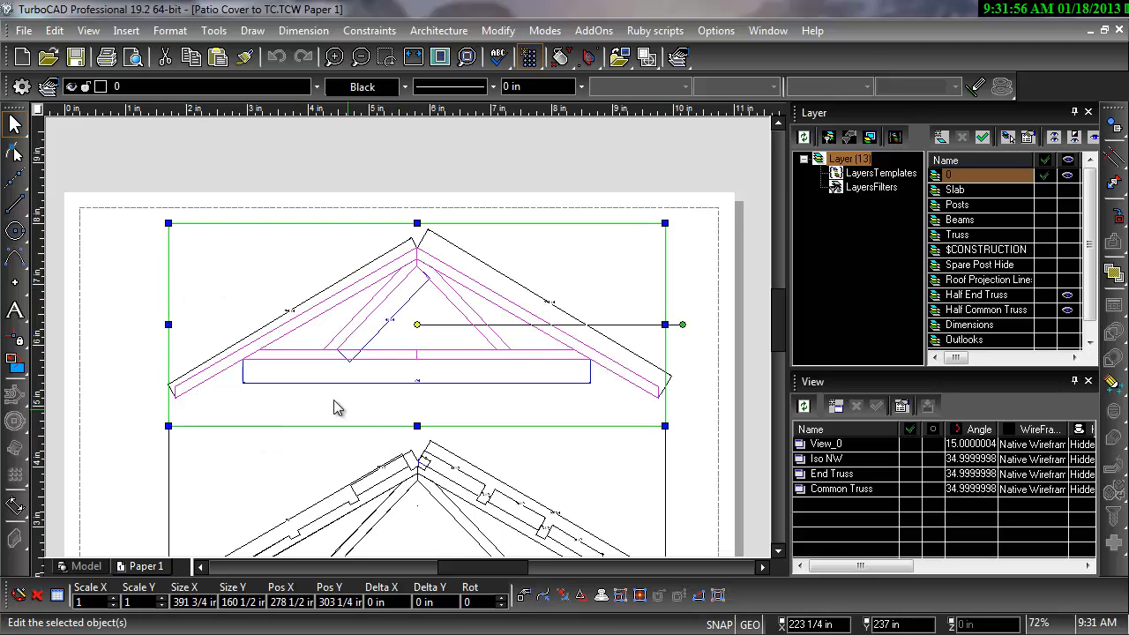
{"action": "mouse_move", "coordinate": [432, 315]}
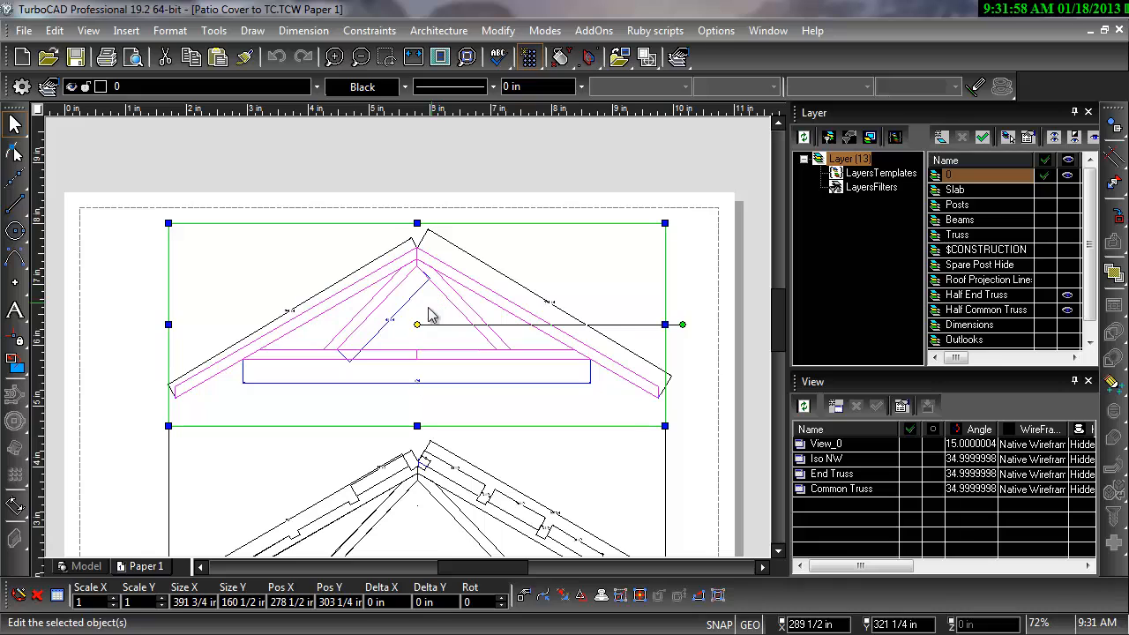
{"action": "mouse_move", "coordinate": [307, 311]}
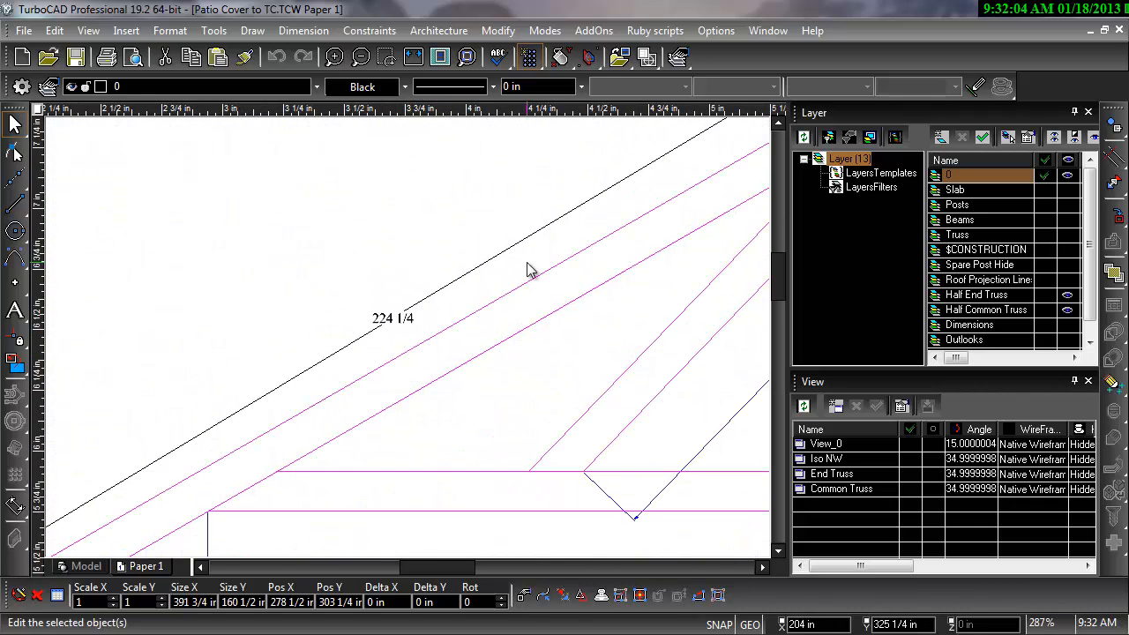
{"action": "mouse_move", "coordinate": [632, 297]}
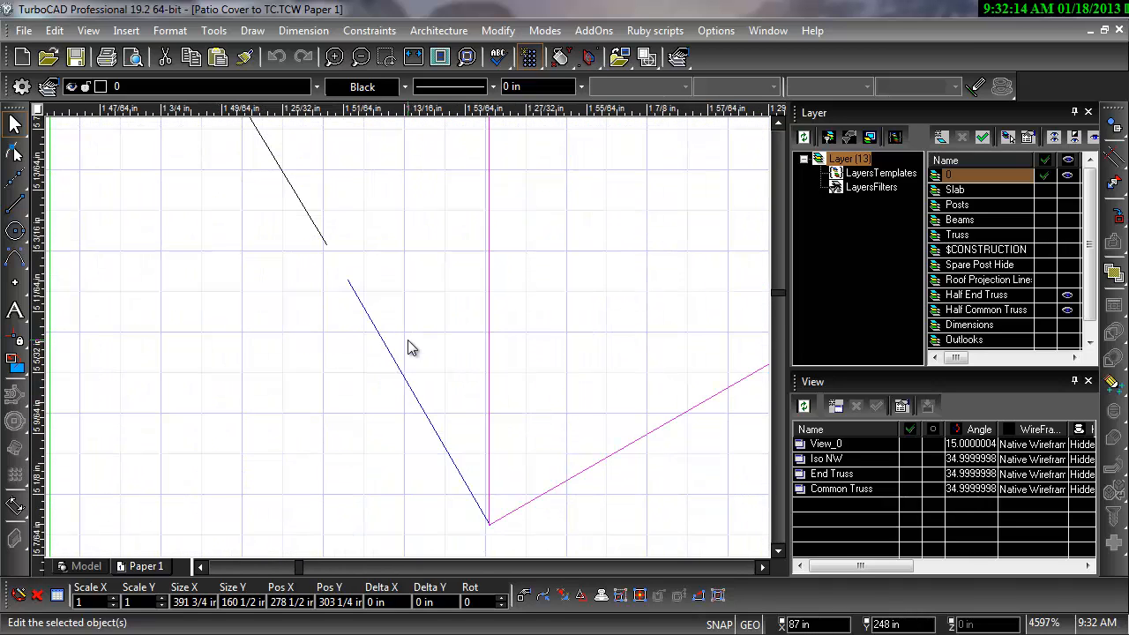
{"action": "scroll", "scroll_direction": "down", "scroll_amount": 3}
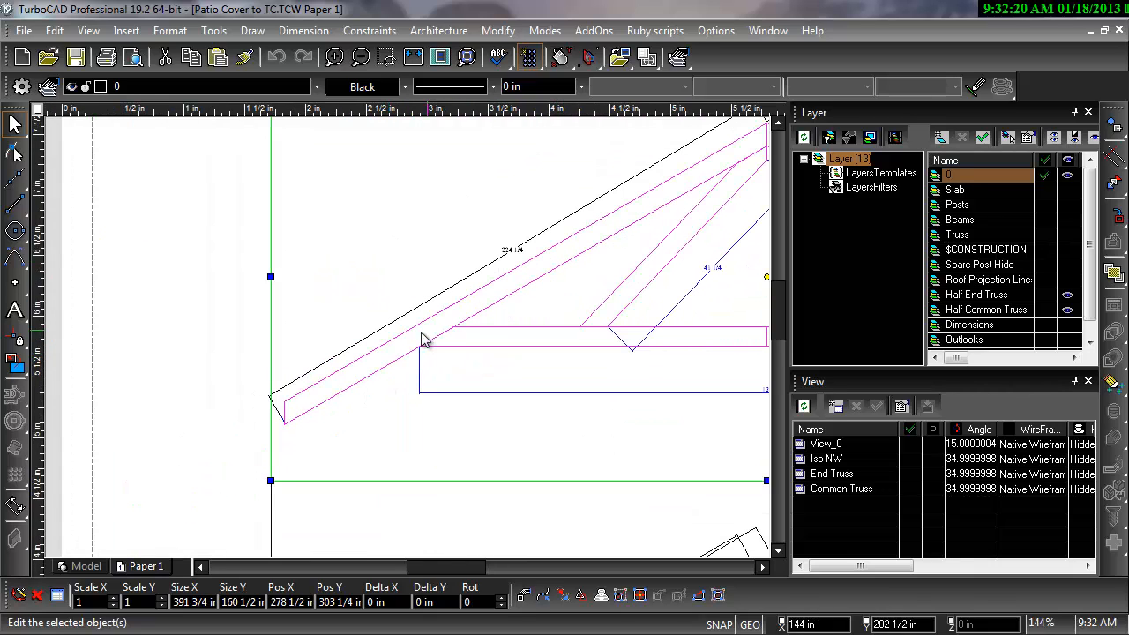
{"action": "mouse_move", "coordinate": [370, 351]}
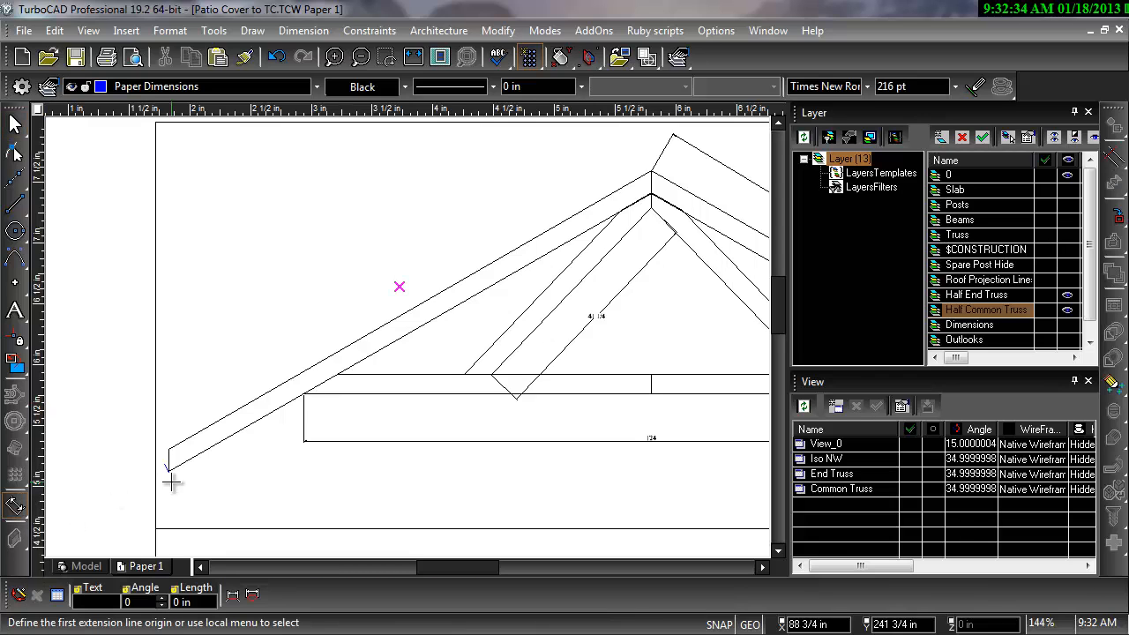
{"action": "left_click", "coordinate": [169, 468]}
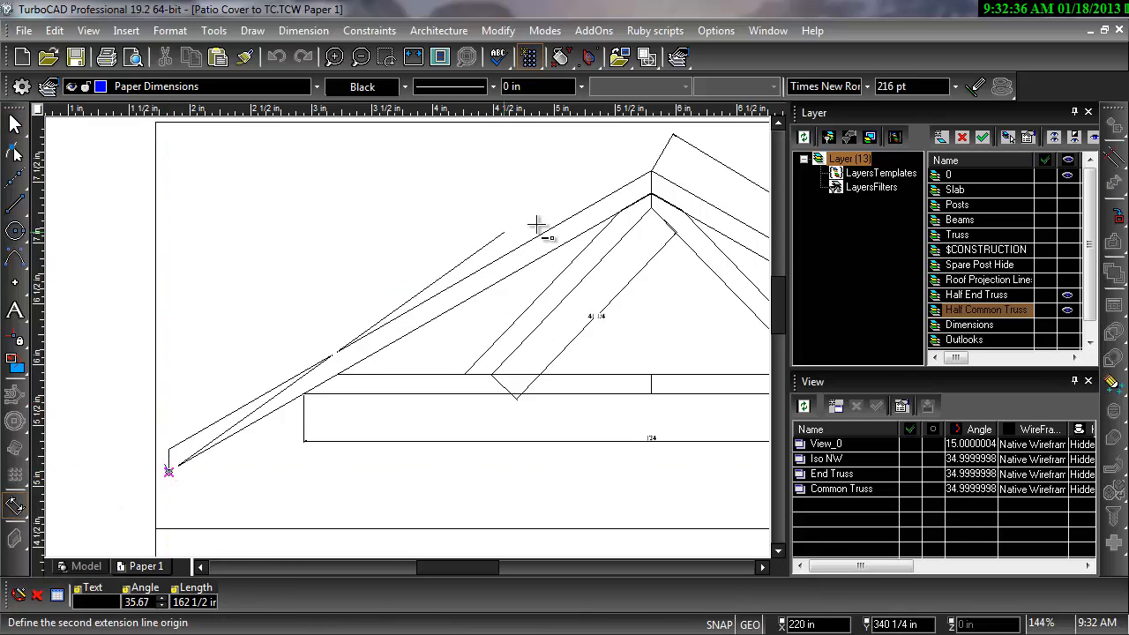
{"action": "left_click", "coordinate": [653, 171]}
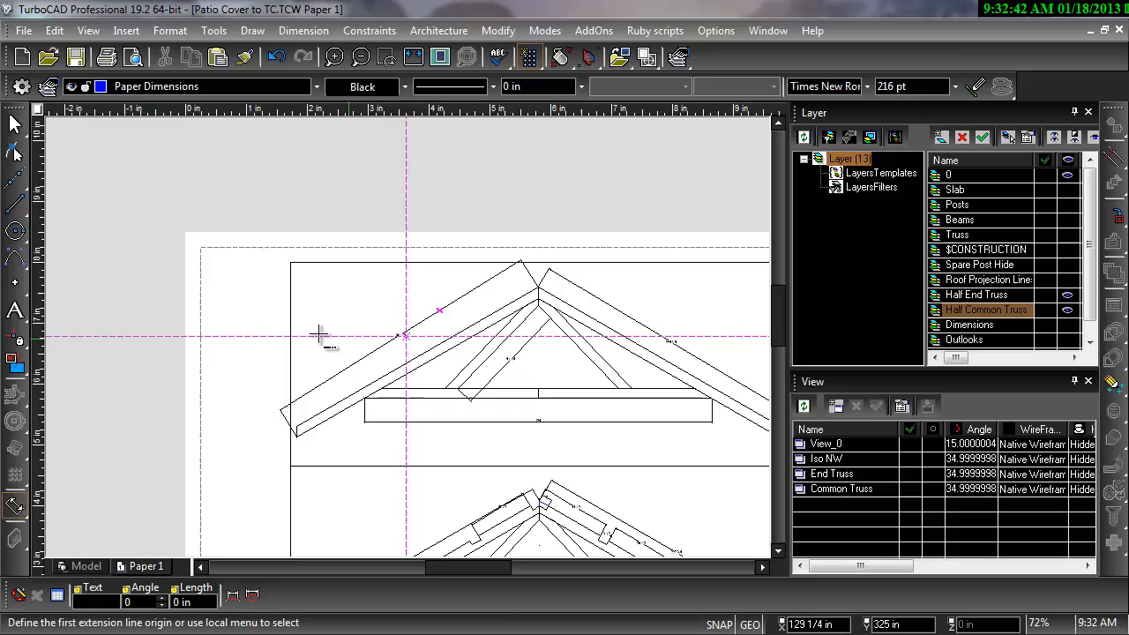
{"action": "left_click", "coordinate": [406, 335]}
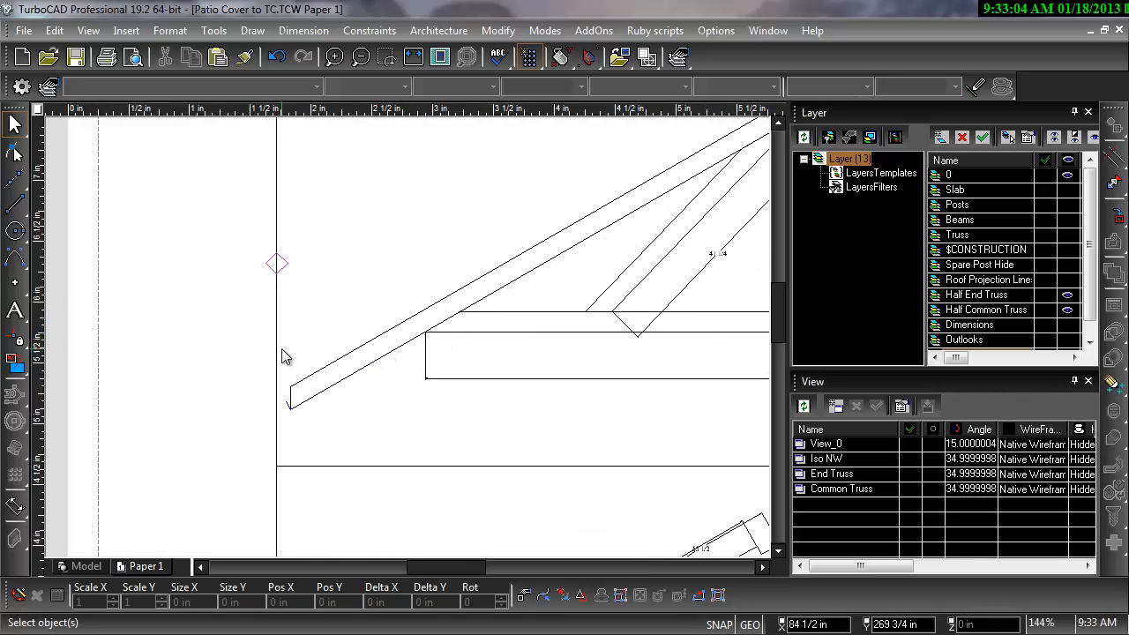
{"action": "mouse_move", "coordinate": [16, 507]}
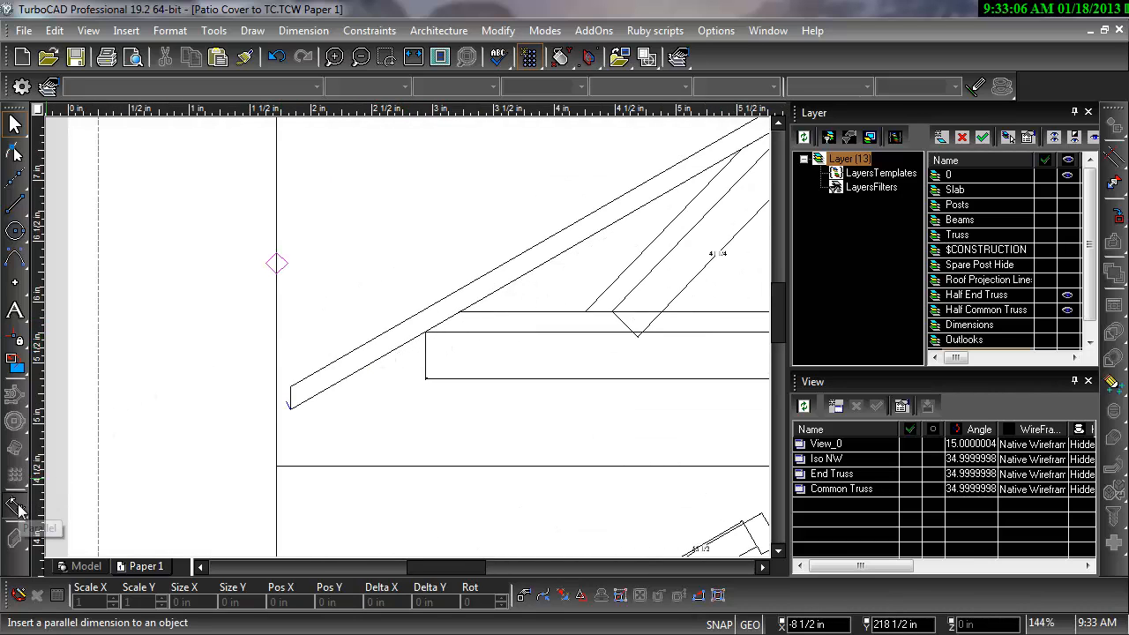
Add a 224 rotated dimension from the rafter's lower end to the truss peak
{"action": "left_click", "coordinate": [15, 505]}
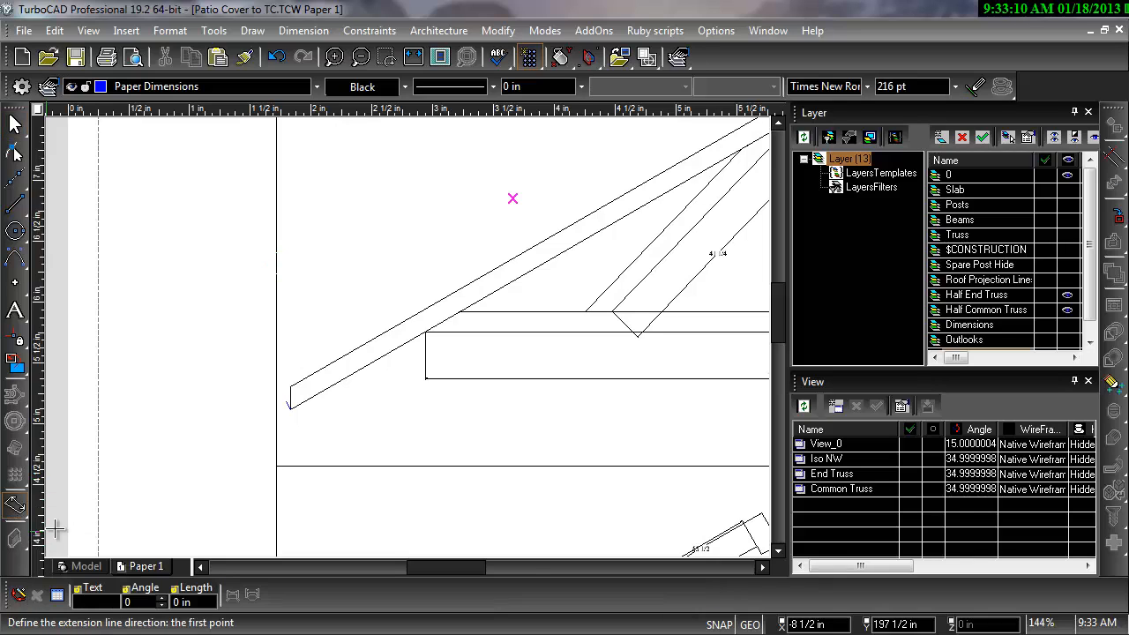
{"action": "mouse_move", "coordinate": [296, 482]}
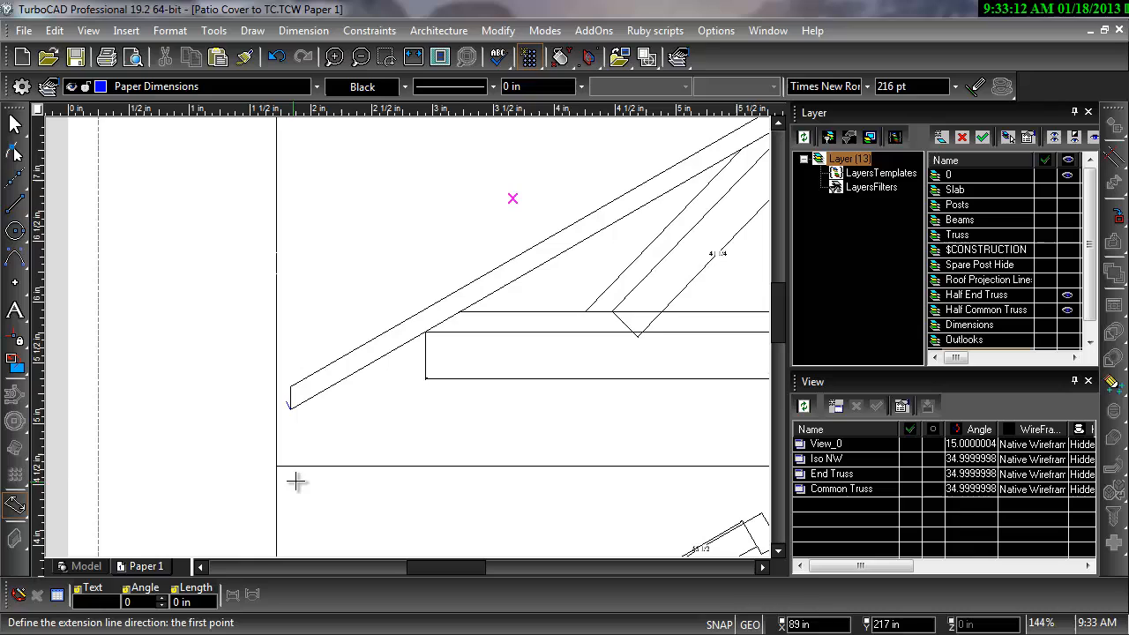
{"action": "mouse_move", "coordinate": [307, 440]}
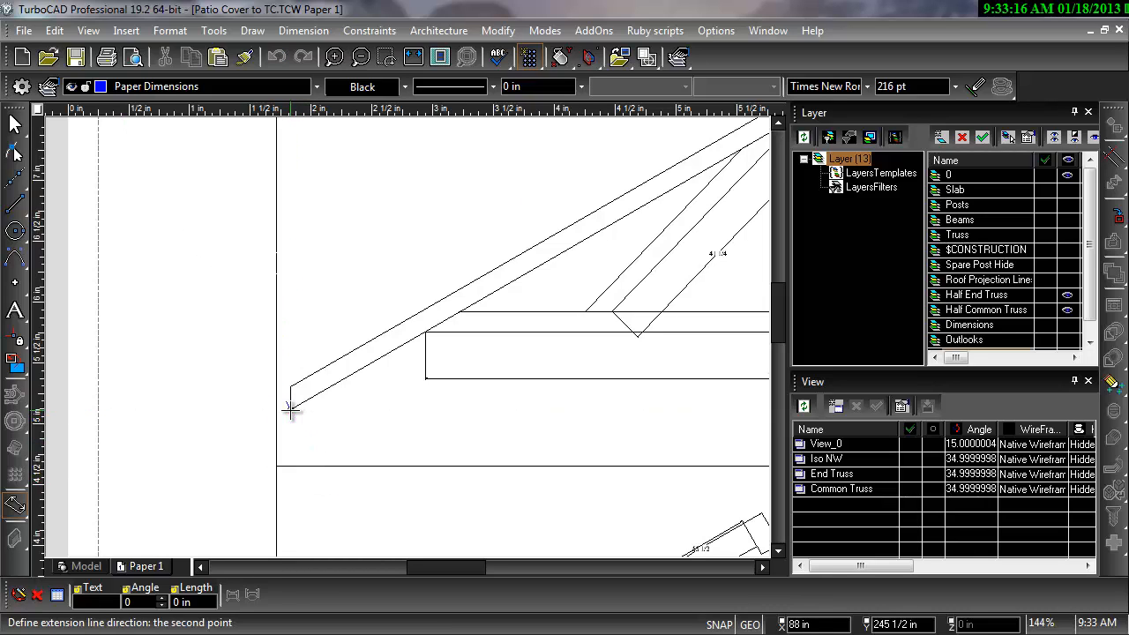
{"action": "scroll", "scroll_direction": "up", "scroll_amount": 3}
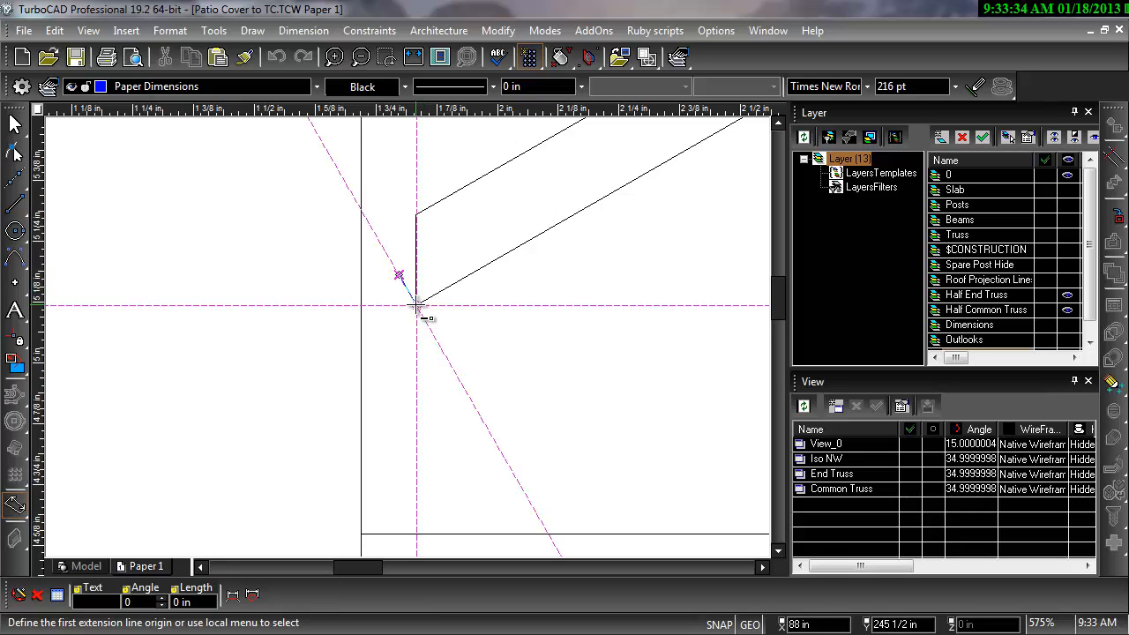
{"action": "right_click", "coordinate": [414, 313]}
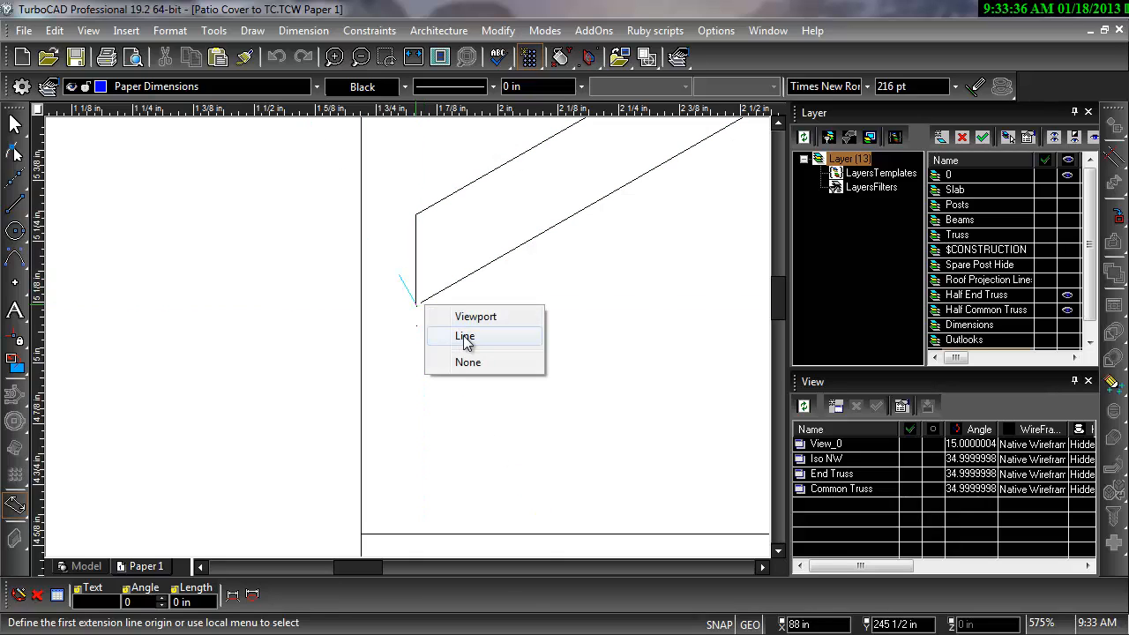
{"action": "mouse_move", "coordinate": [474, 315]}
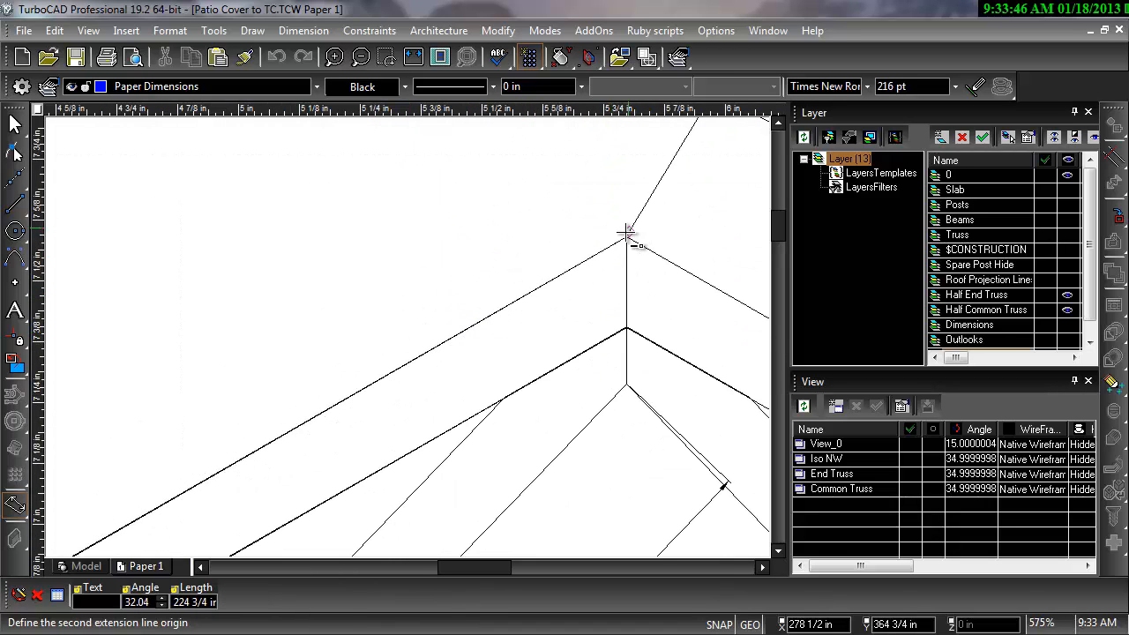
{"action": "left_click", "coordinate": [626, 236]}
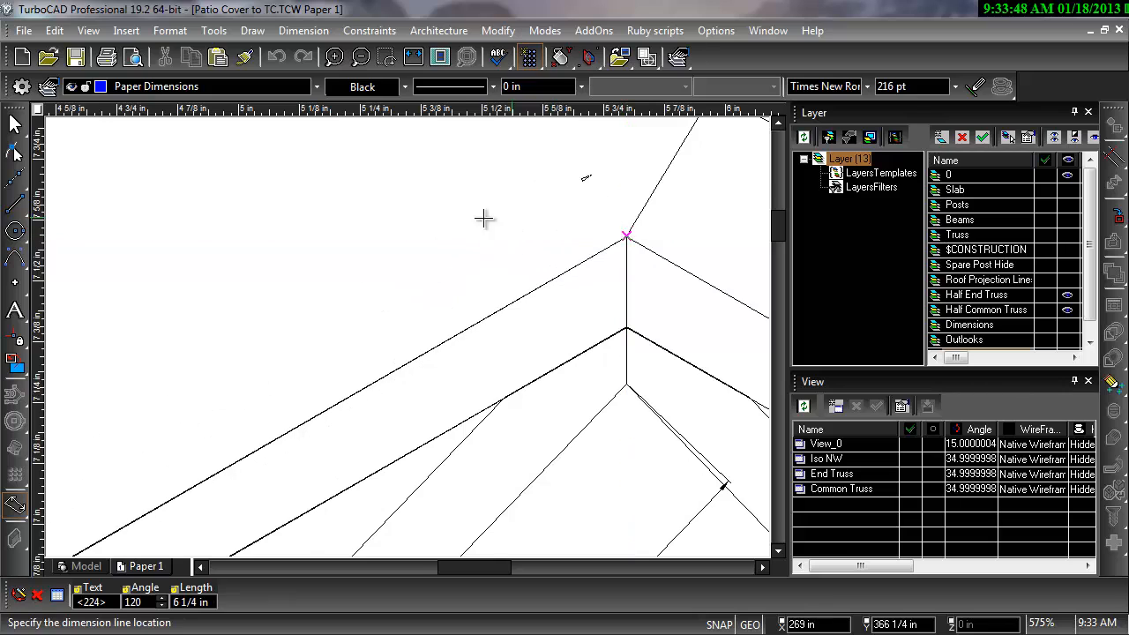
{"action": "scroll", "scroll_direction": "down", "scroll_amount": 3}
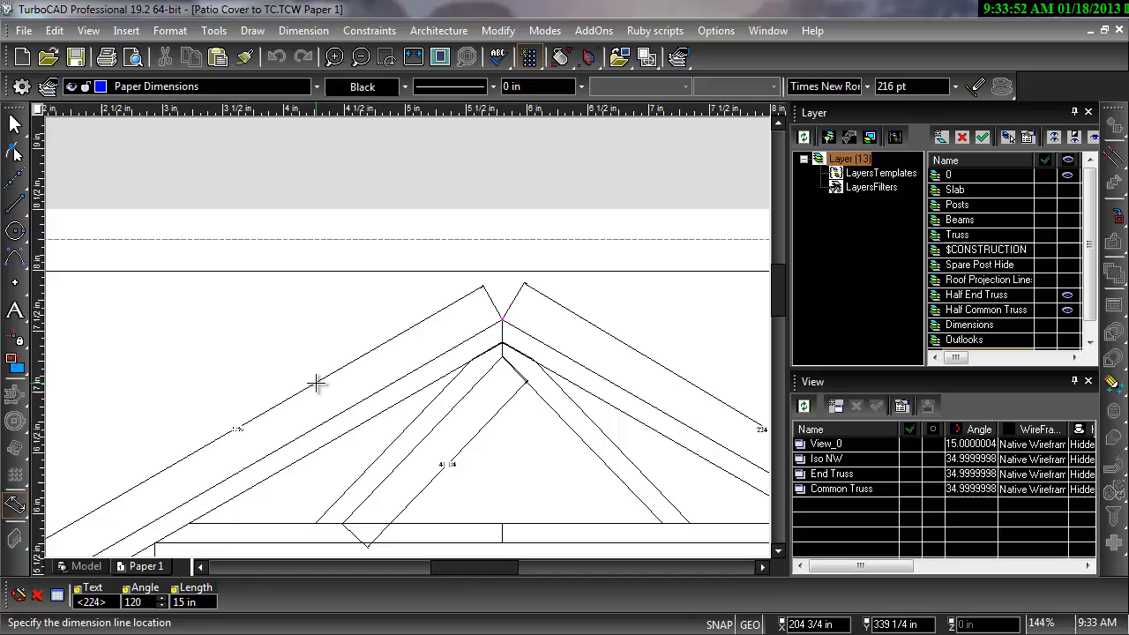
{"action": "left_click", "coordinate": [315, 382]}
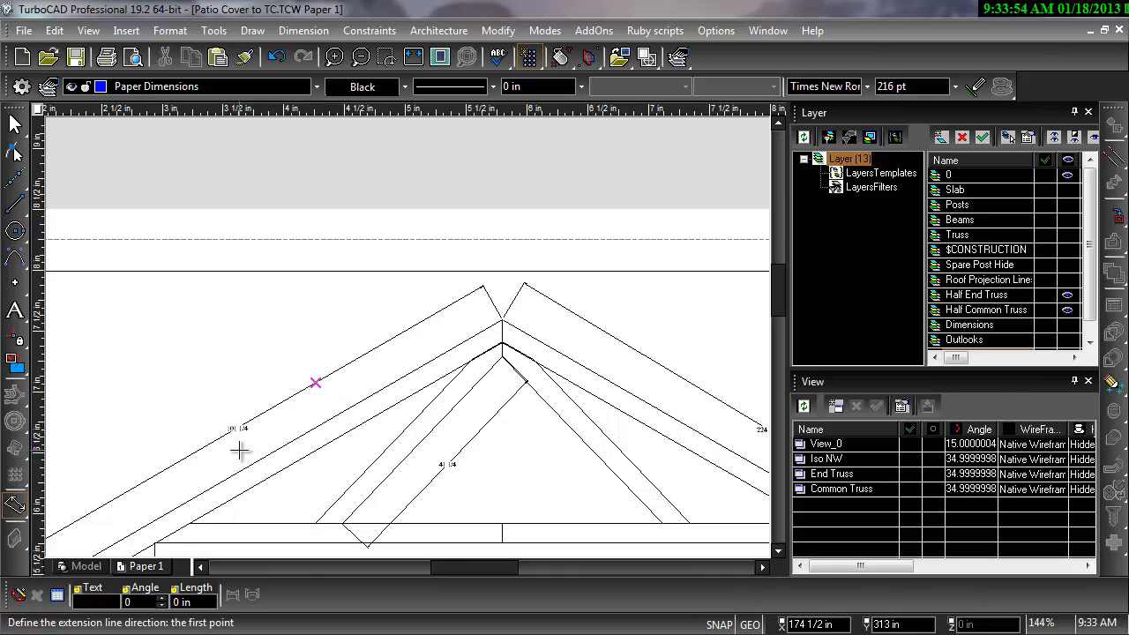
{"action": "scroll", "scroll_direction": "up", "scroll_amount": 3}
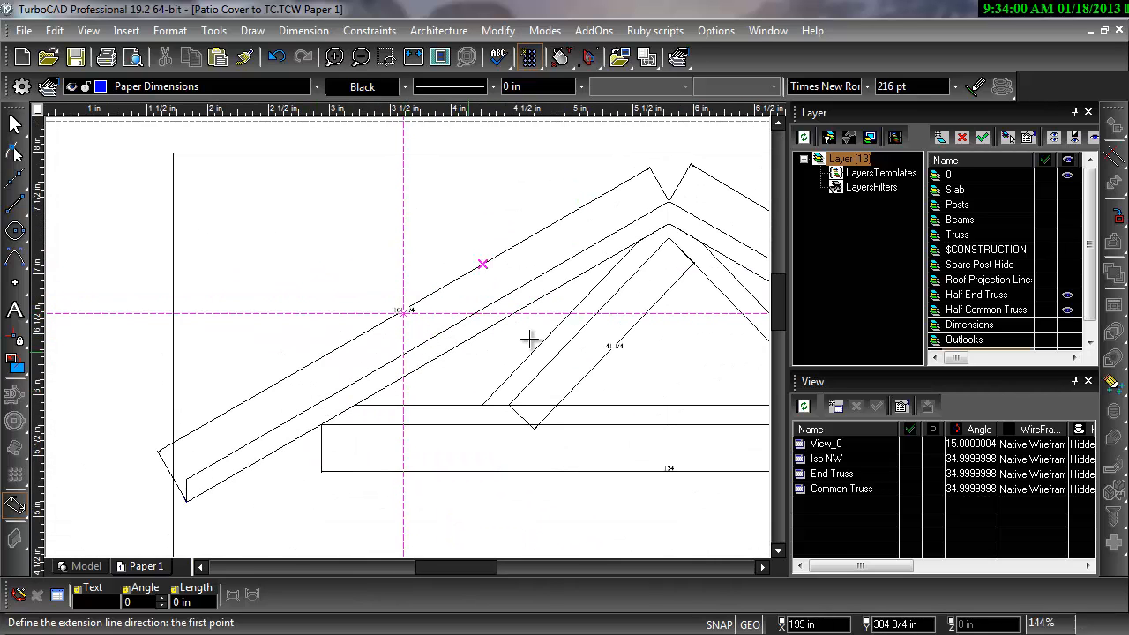
{"action": "mouse_move", "coordinate": [72, 183]}
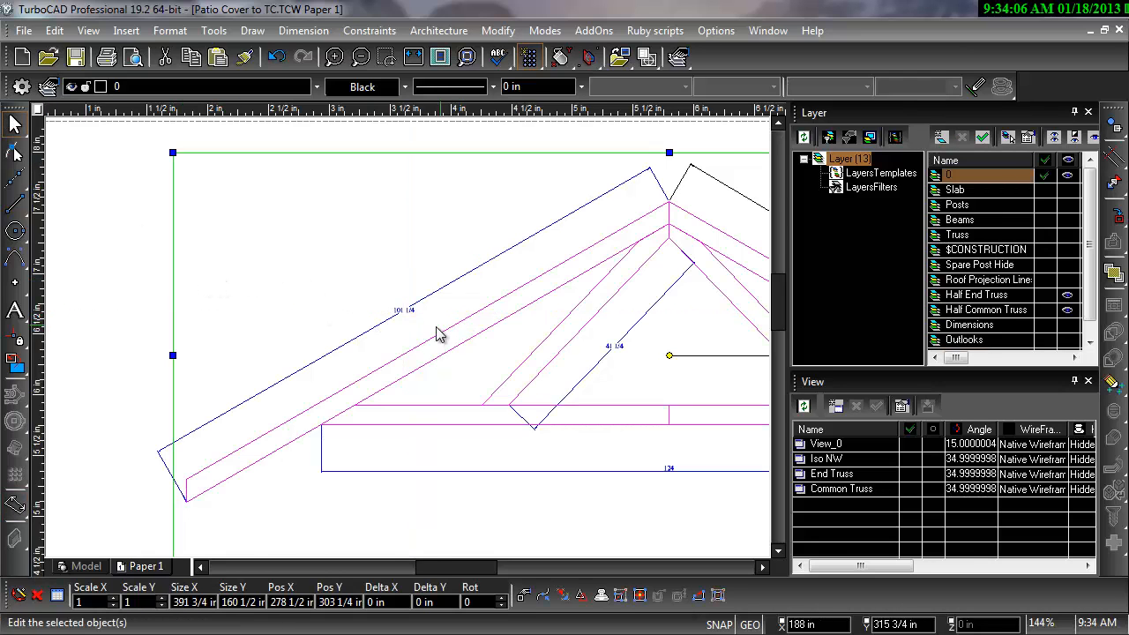
{"action": "scroll", "scroll_direction": "down", "scroll_amount": 3}
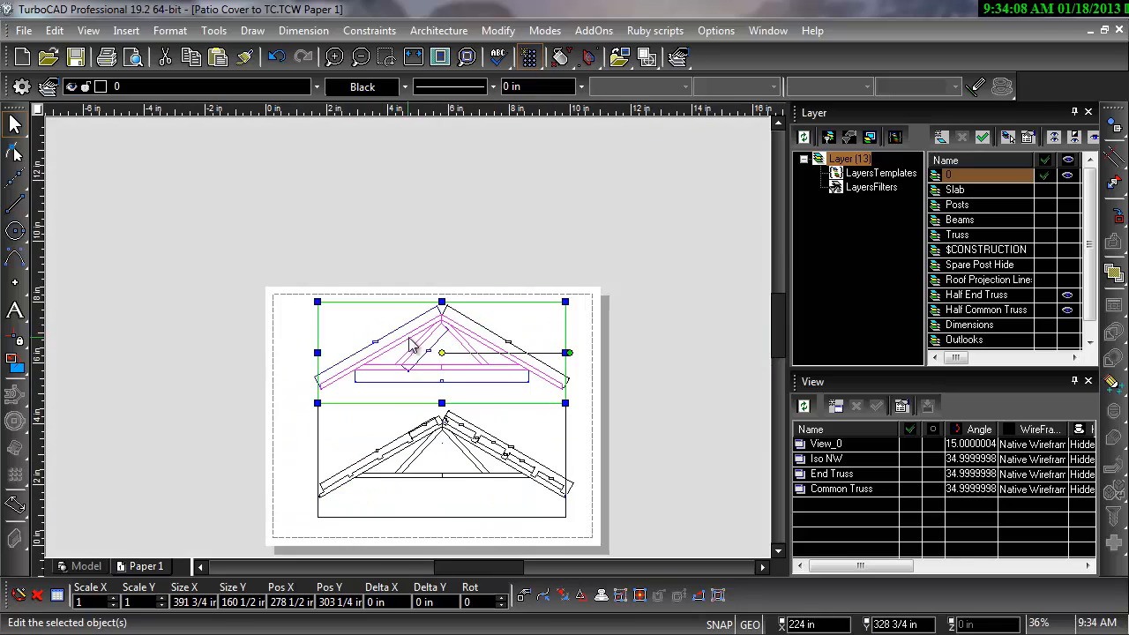
{"action": "scroll", "scroll_direction": "up", "scroll_amount": 3}
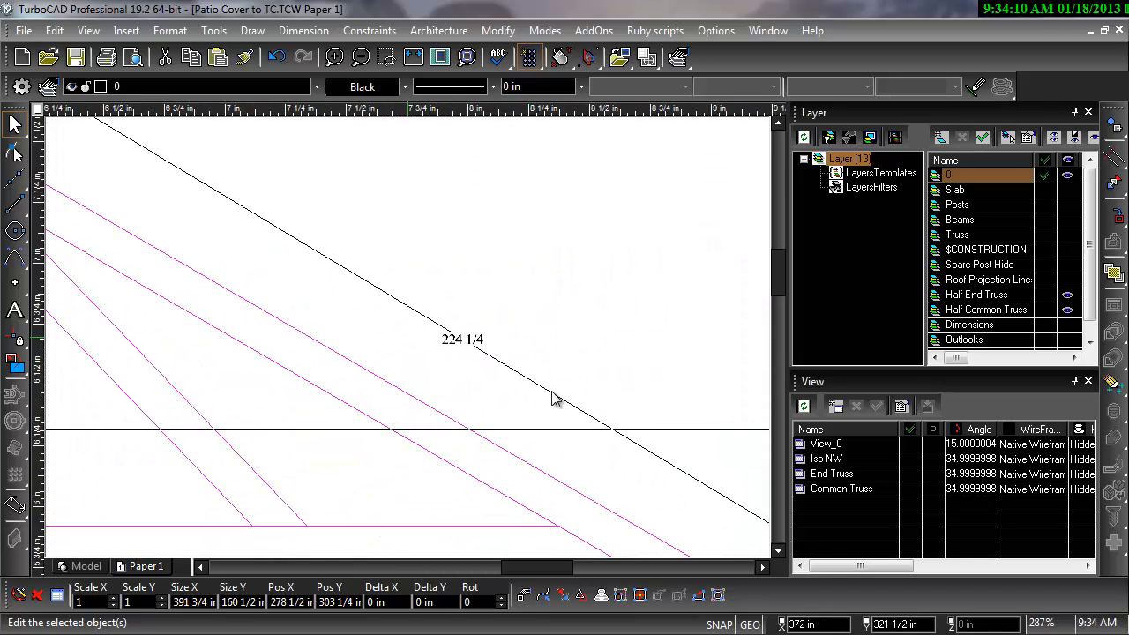
{"action": "scroll", "scroll_direction": "down", "scroll_amount": 3}
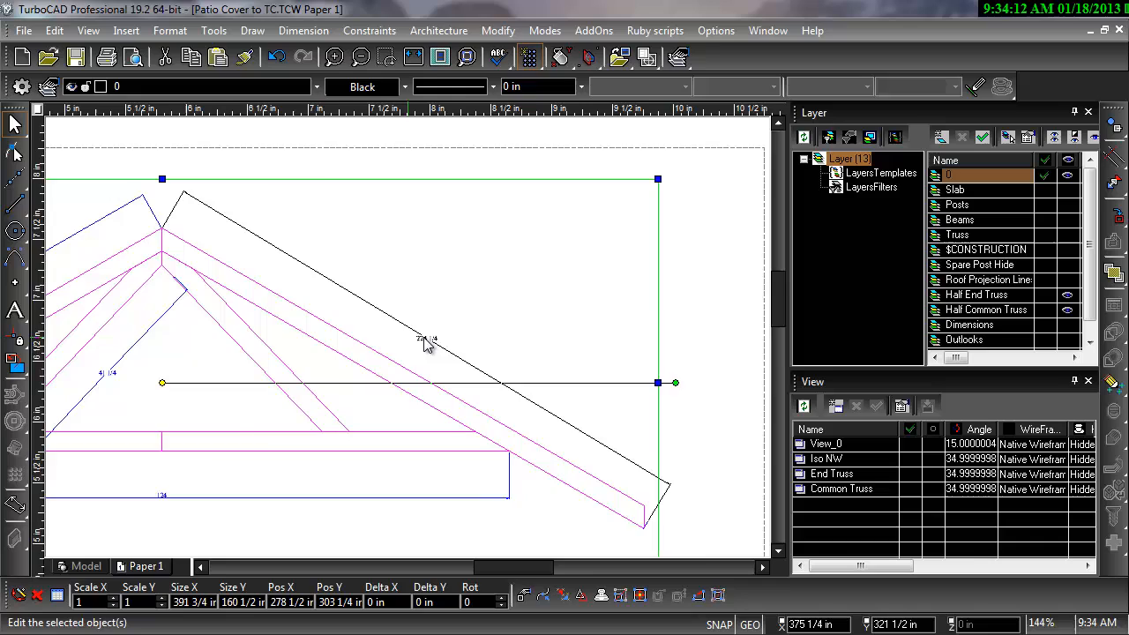
{"action": "scroll", "scroll_direction": "up", "scroll_amount": 3}
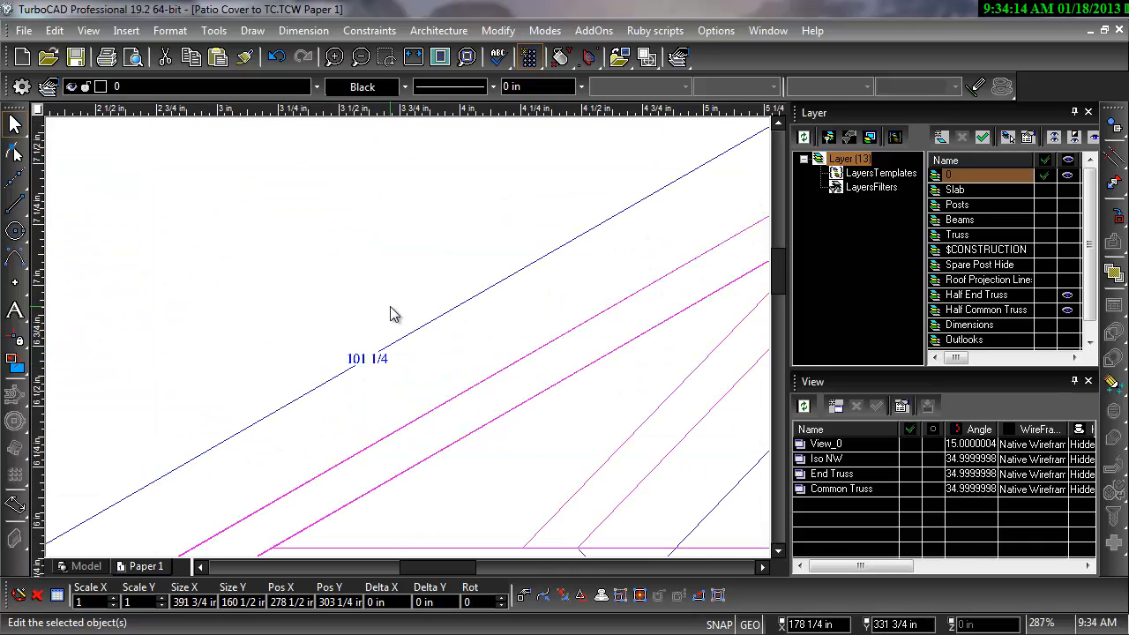
{"action": "mouse_move", "coordinate": [379, 315]}
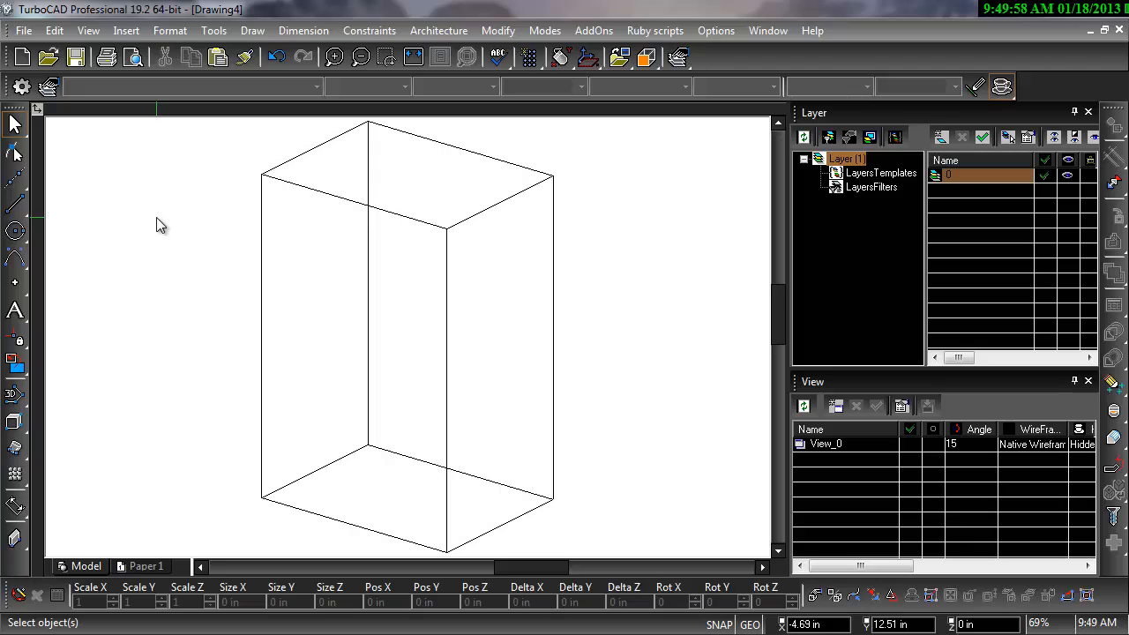
Use the context menu in Drawing4 to label the box's 3.00 in and 4.00 in base edges
{"action": "right_click", "coordinate": [162, 223]}
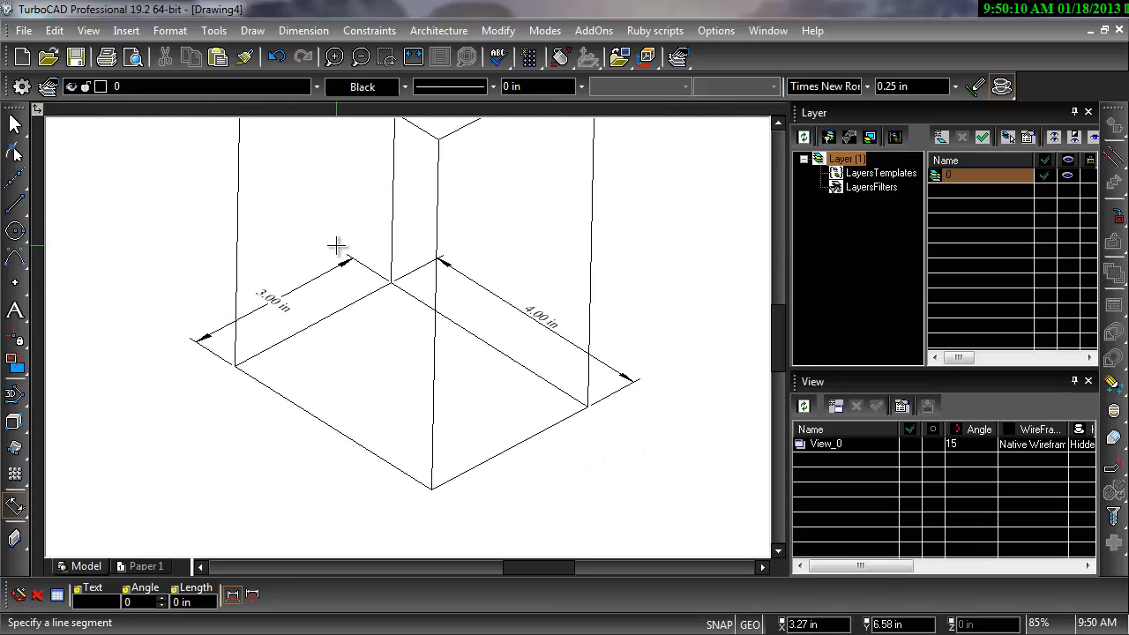
{"action": "right_click", "coordinate": [338, 245]}
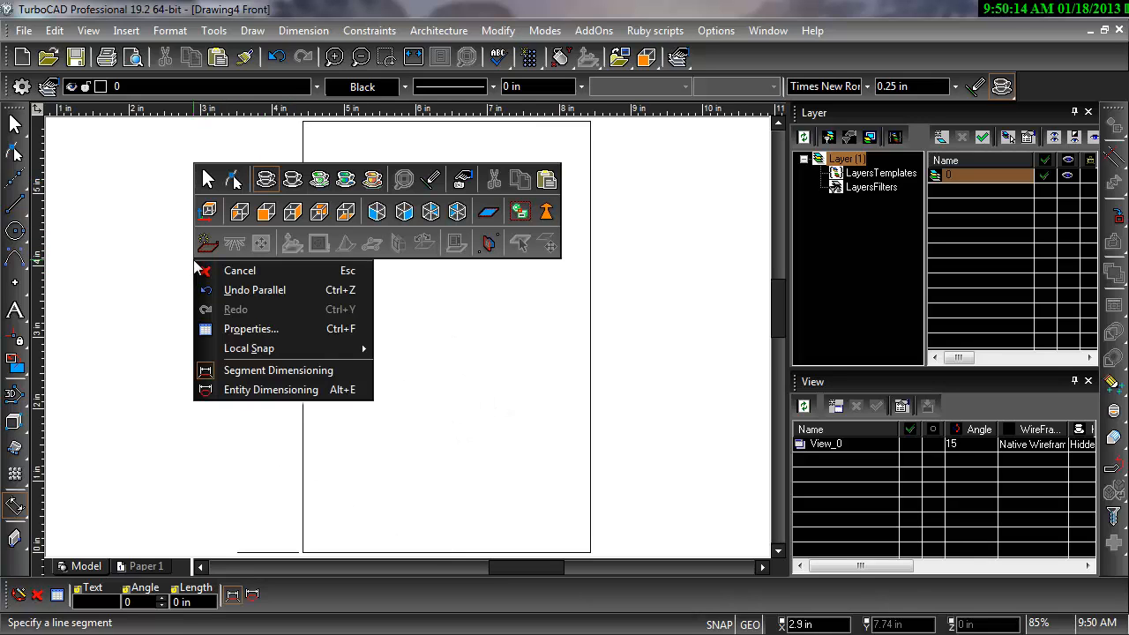
{"action": "mouse_move", "coordinate": [266, 212]}
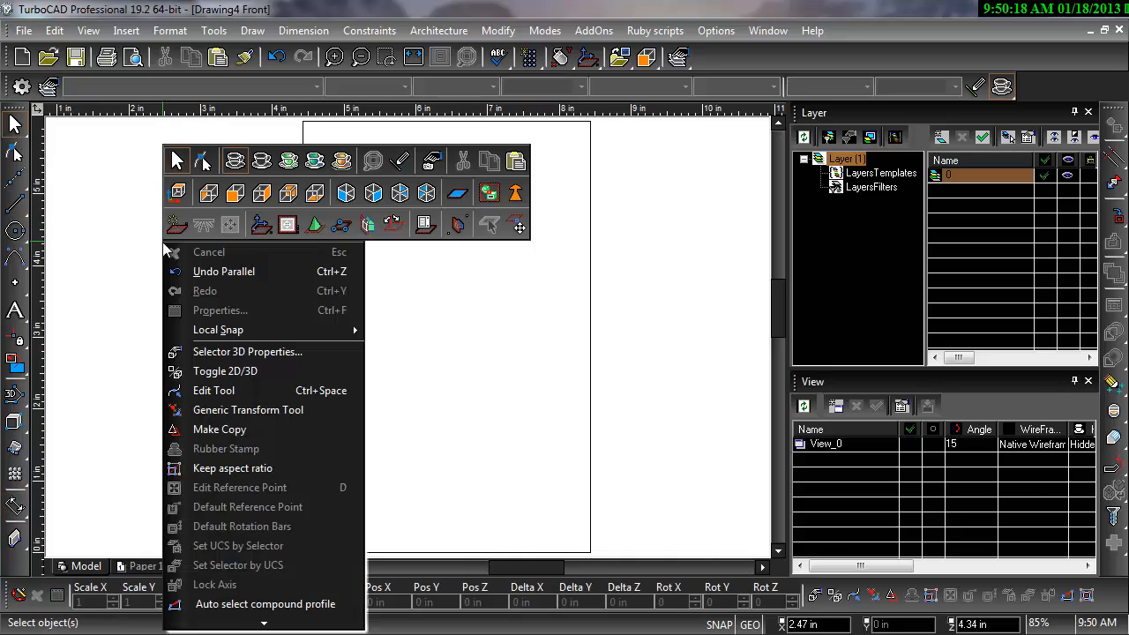
{"action": "mouse_move", "coordinate": [288, 226]}
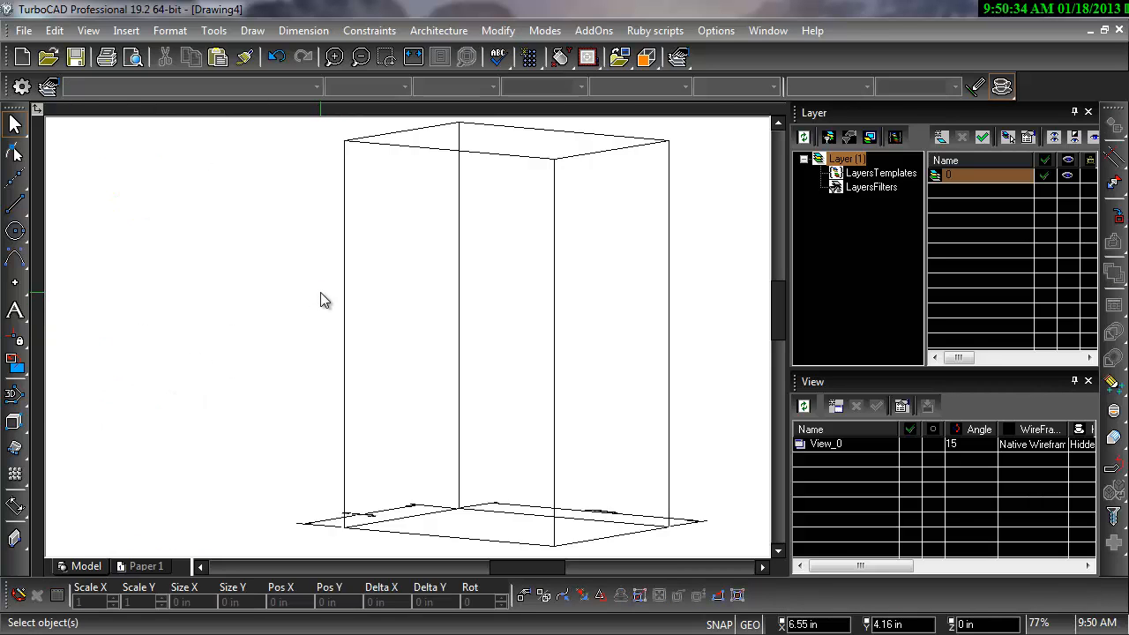
{"action": "right_click", "coordinate": [323, 299]}
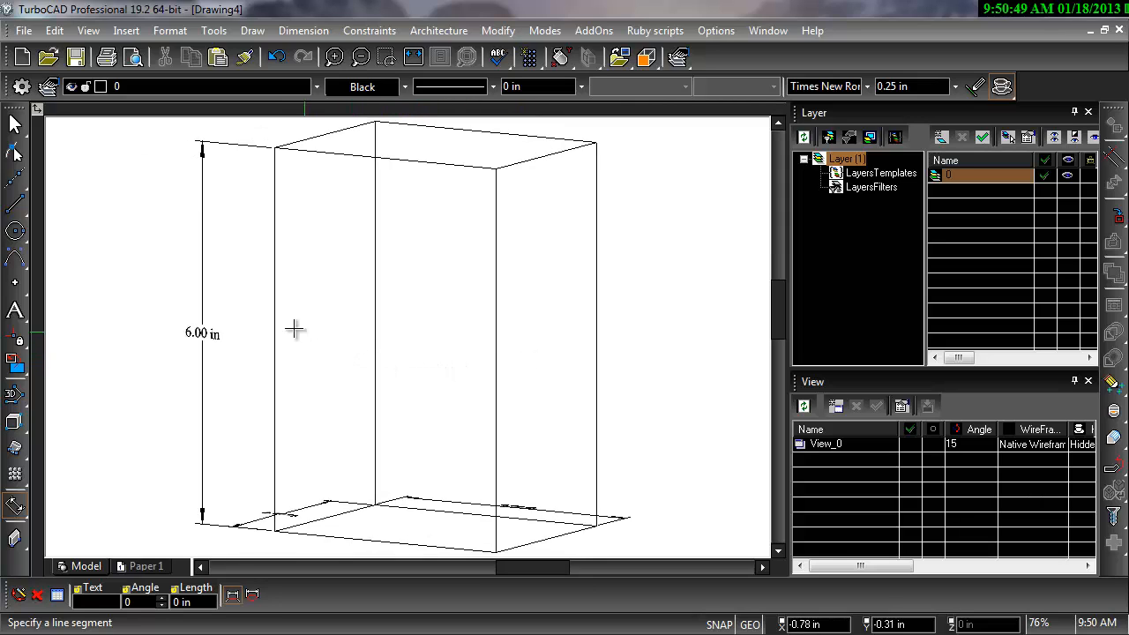
{"action": "mouse_move", "coordinate": [195, 329]}
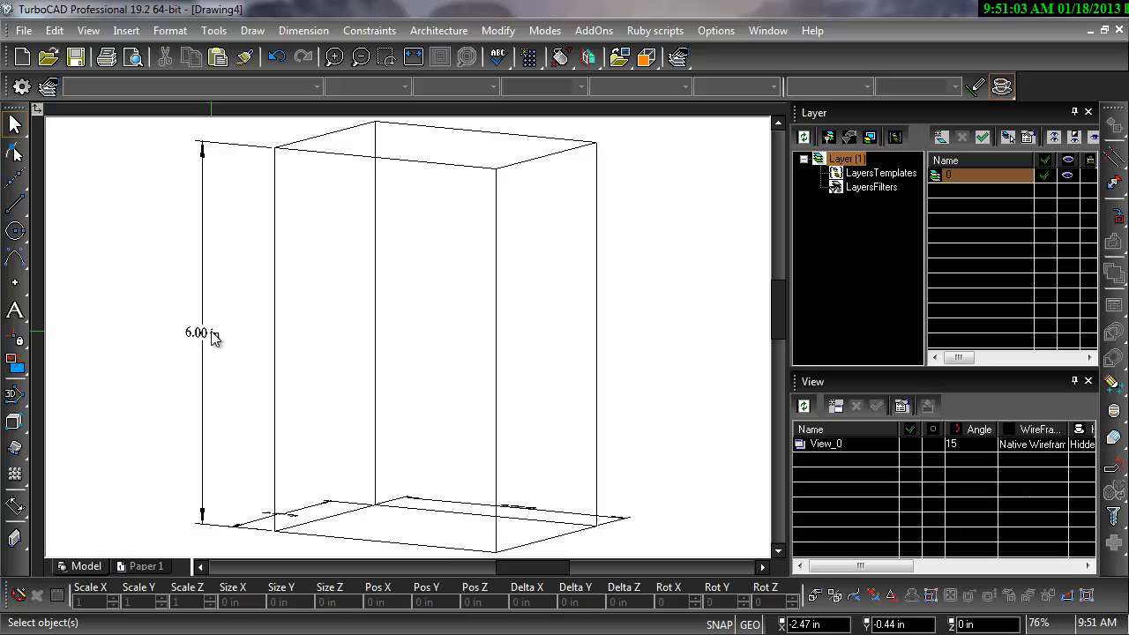
{"action": "left_click", "coordinate": [201, 334]}
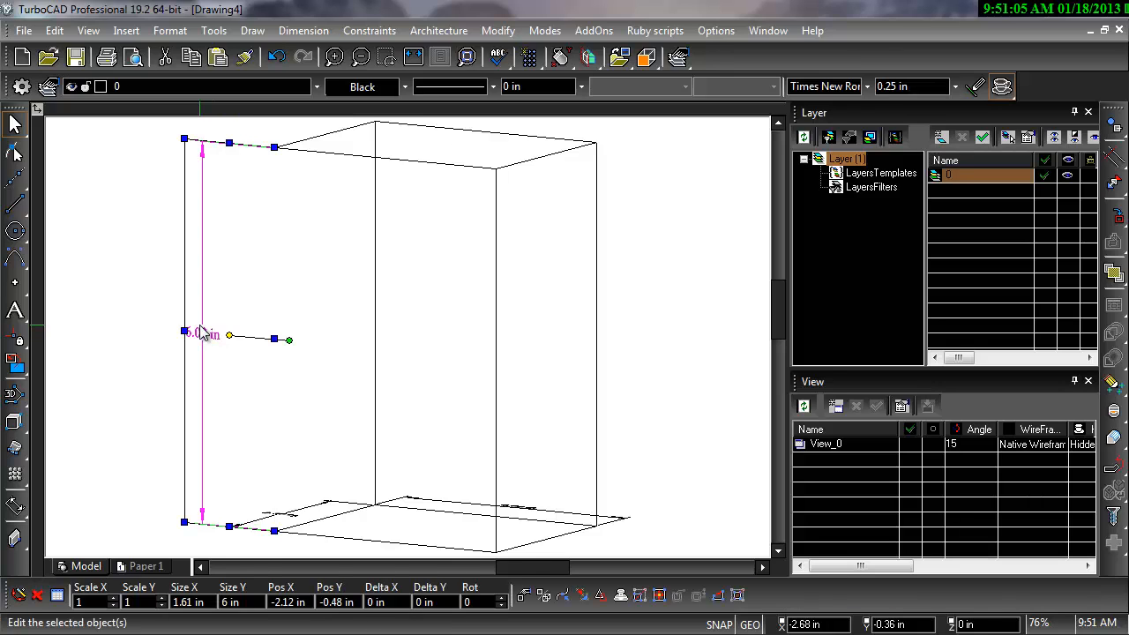
{"action": "left_click", "coordinate": [438, 345]}
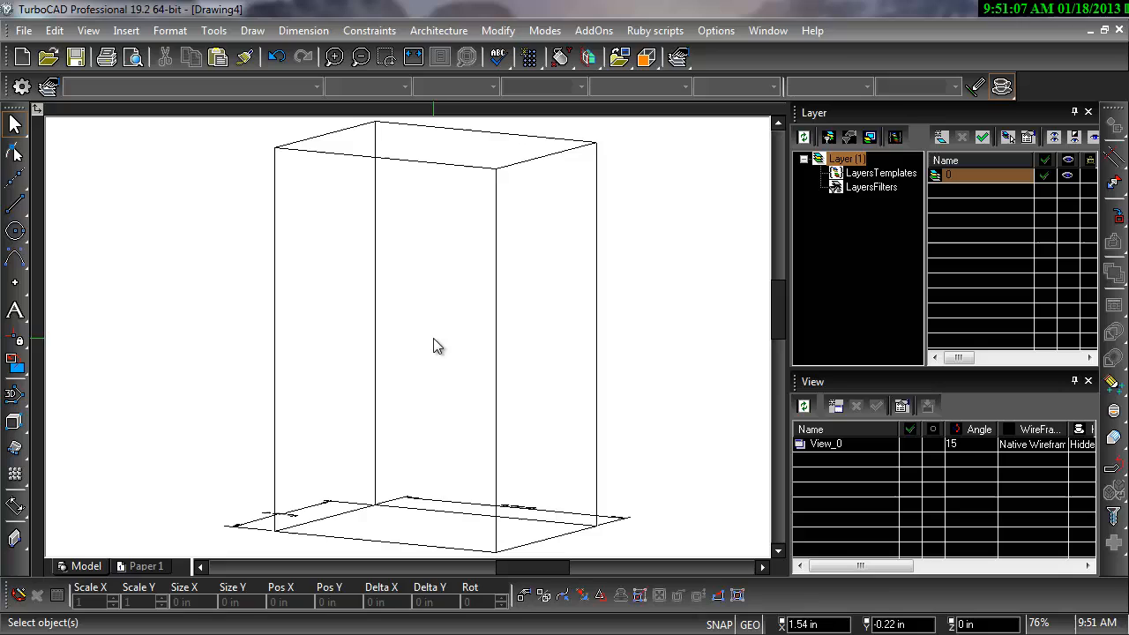
{"action": "mouse_move", "coordinate": [498, 344]}
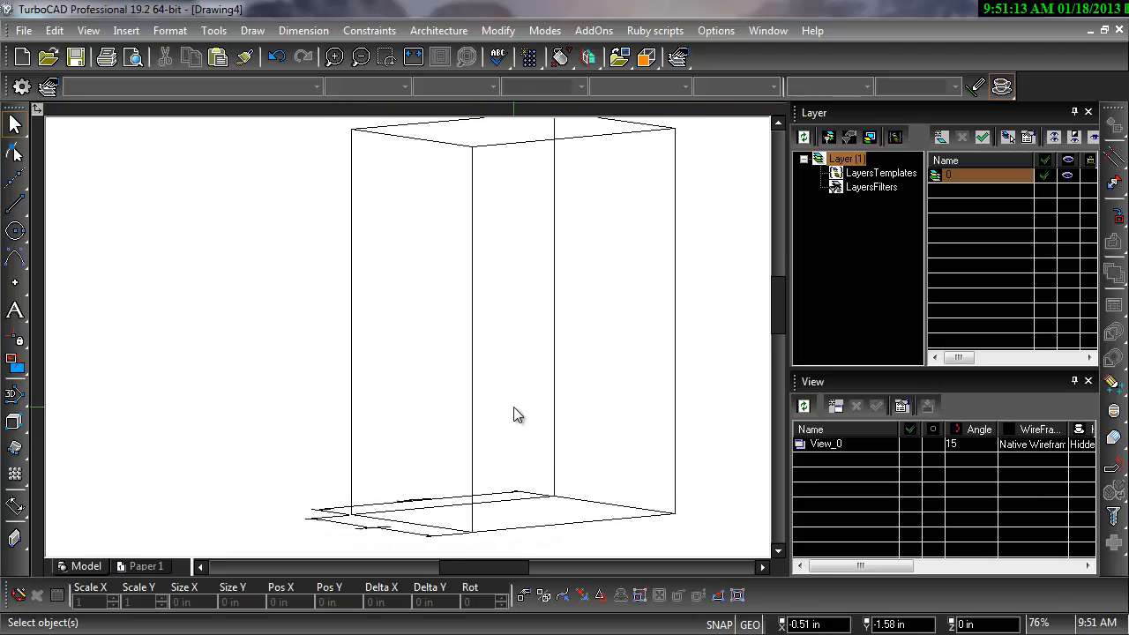
Start WorkPlane by 3 Points, origin at the box's bottom corner, X along the base edge
{"action": "right_click", "coordinate": [519, 414]}
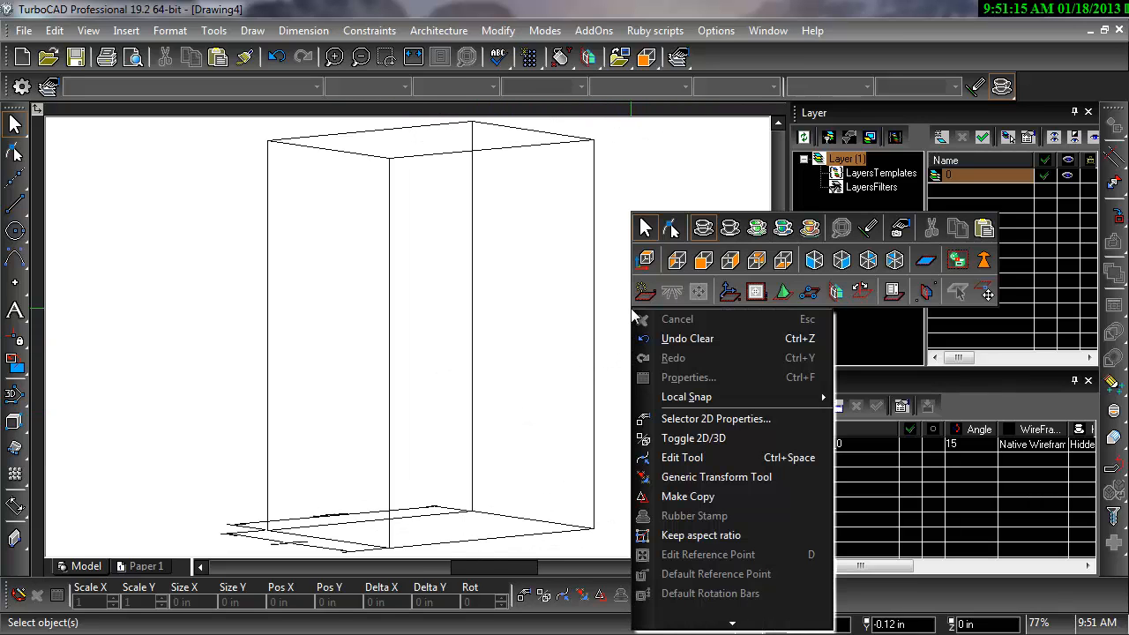
{"action": "mouse_move", "coordinate": [808, 292]}
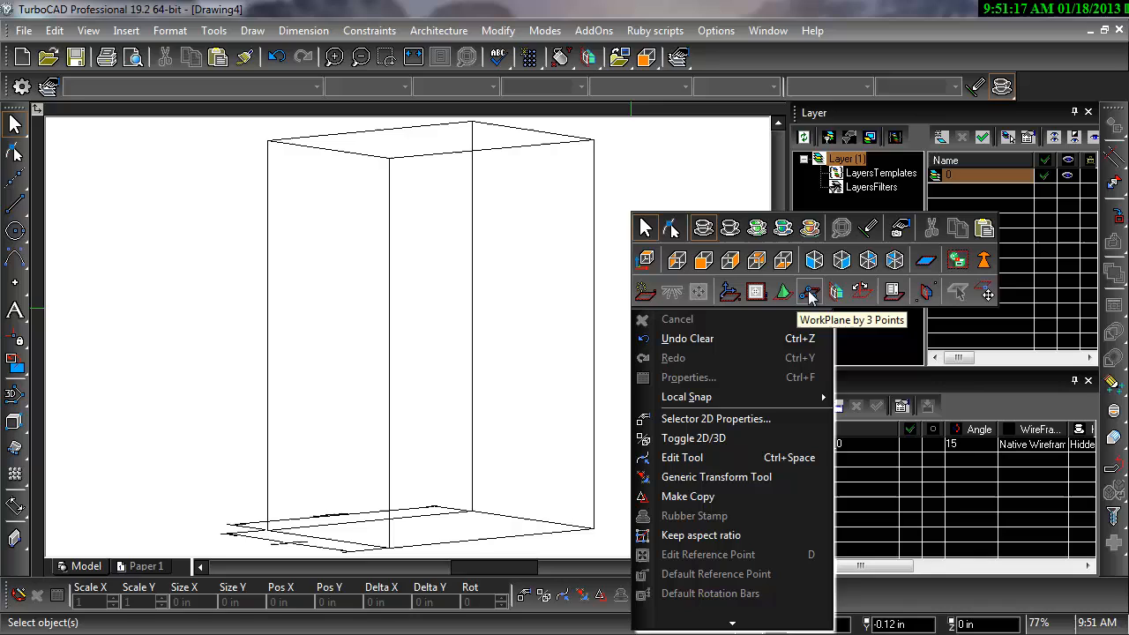
{"action": "left_click", "coordinate": [808, 292]}
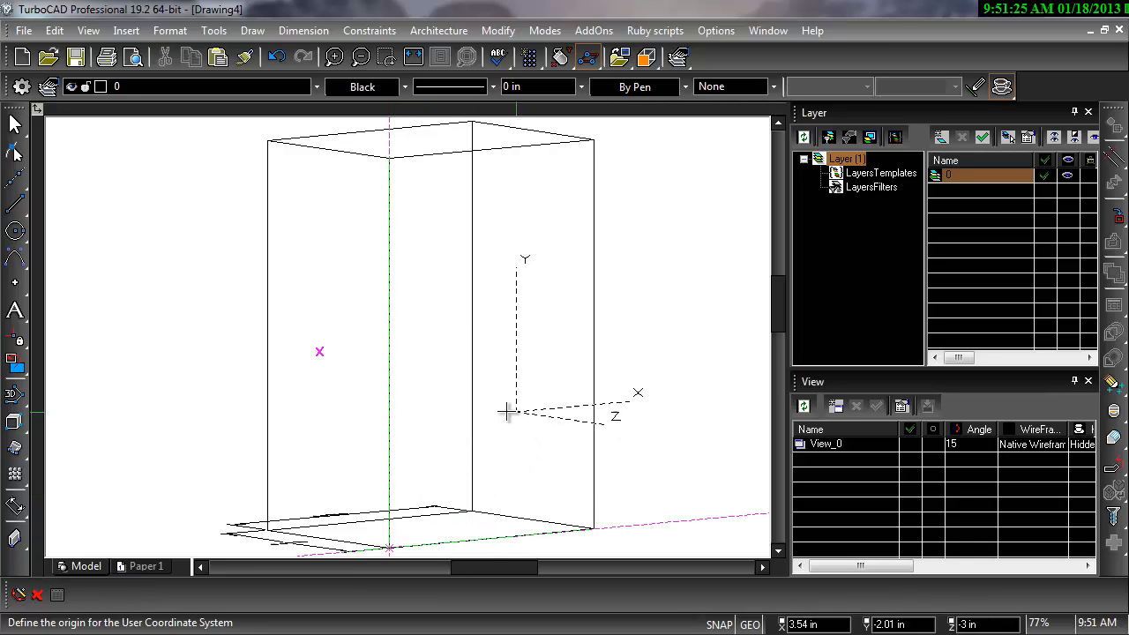
{"action": "left_click", "coordinate": [507, 411]}
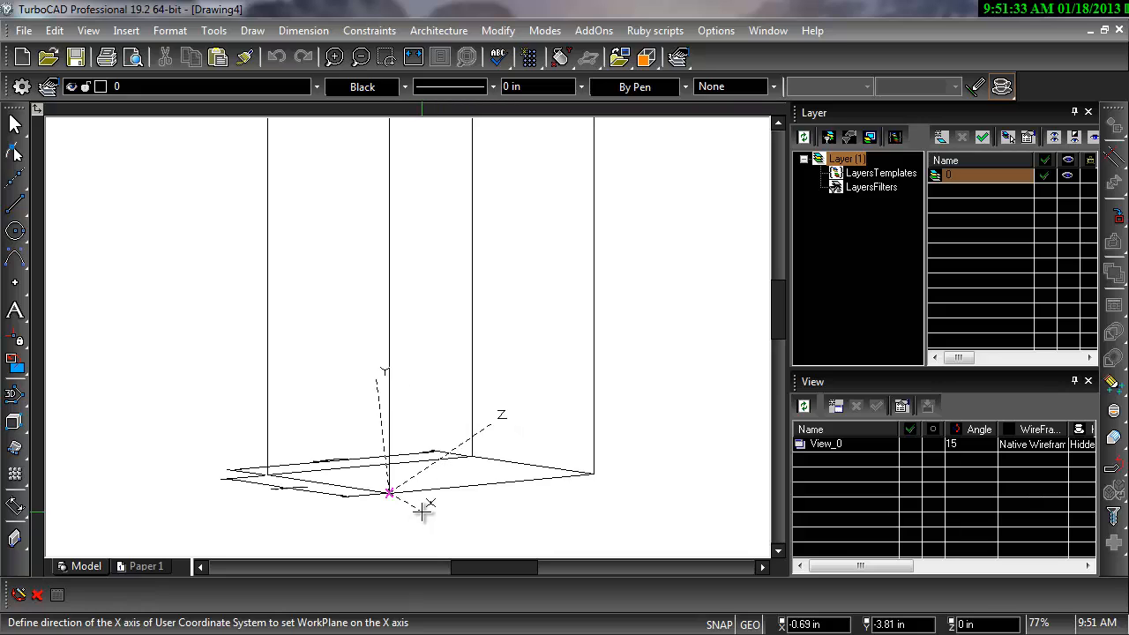
{"action": "mouse_move", "coordinate": [538, 494]}
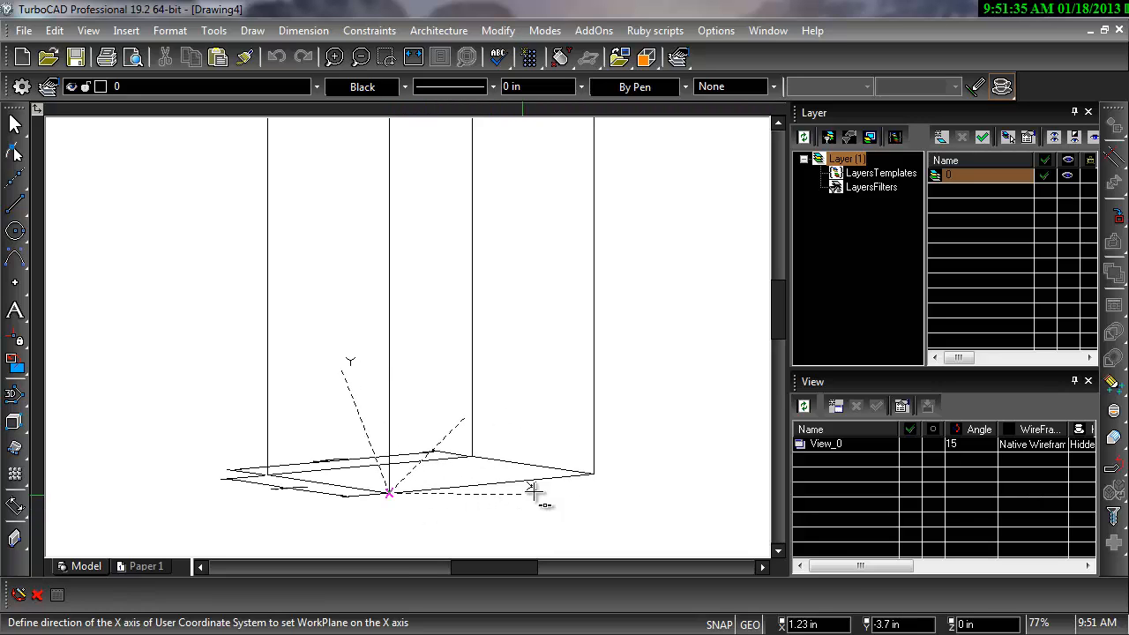
{"action": "left_click", "coordinate": [533, 487]}
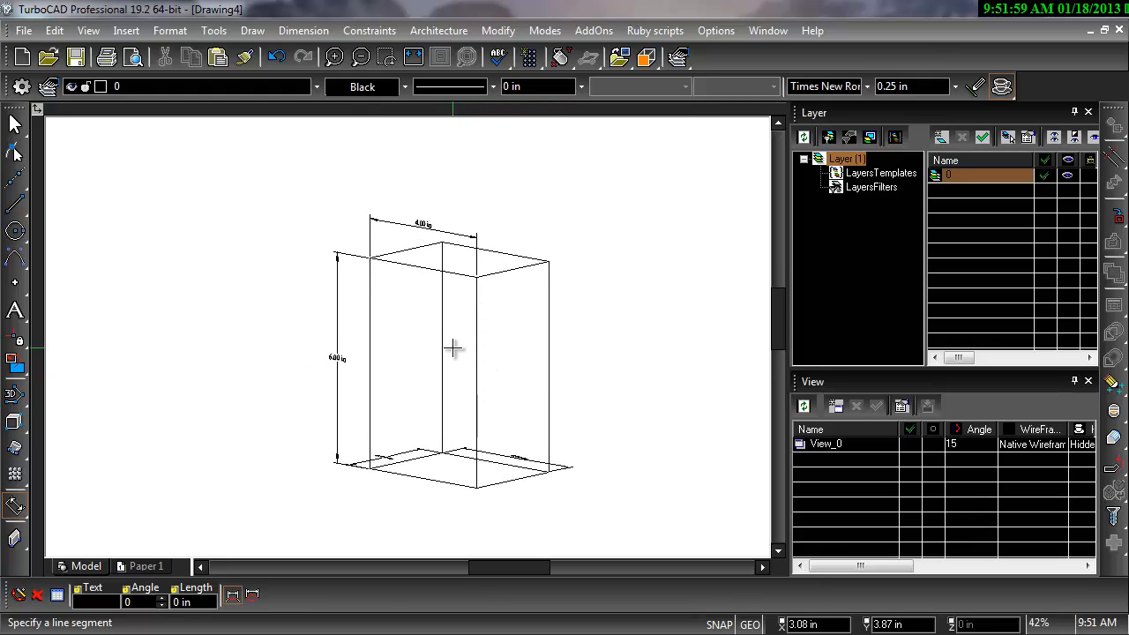
{"action": "mouse_move", "coordinate": [481, 344]}
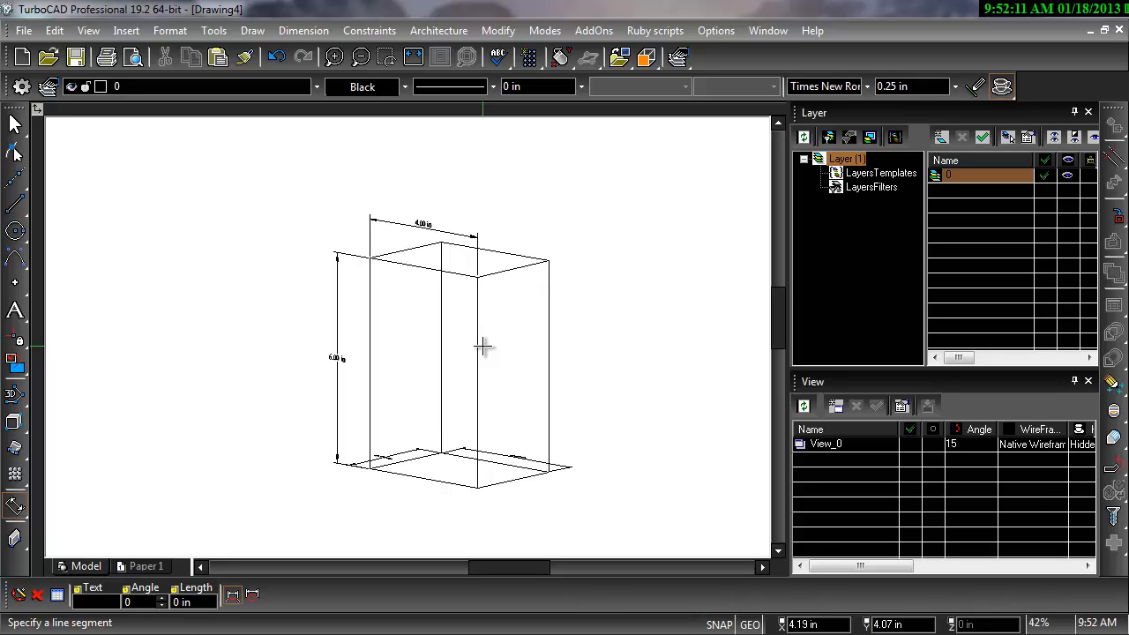
{"action": "mouse_move", "coordinate": [480, 347]}
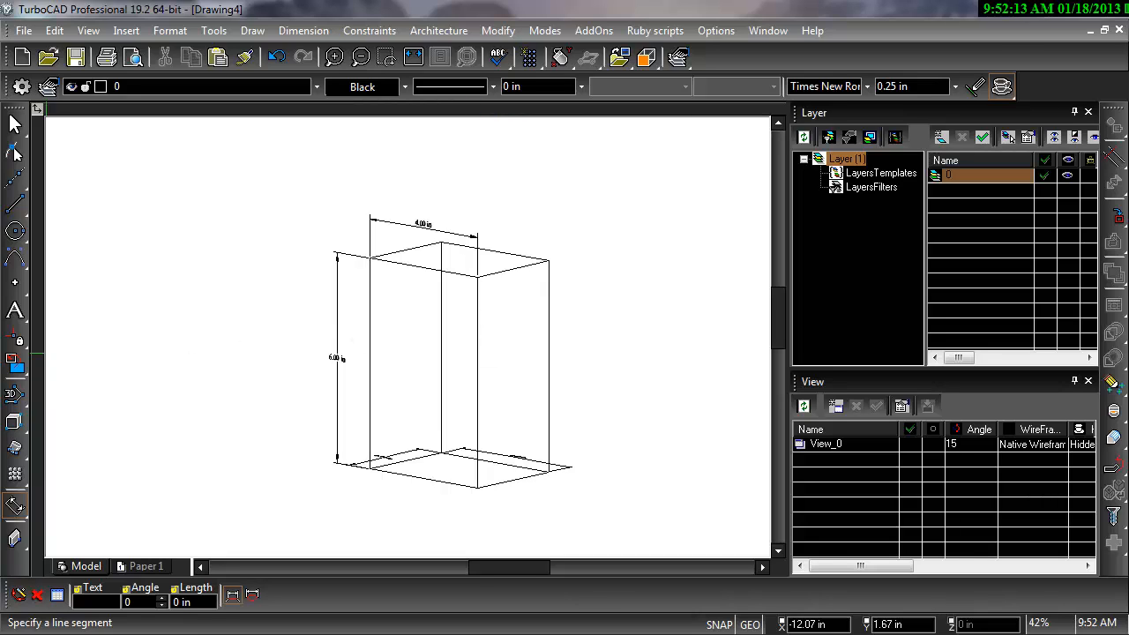